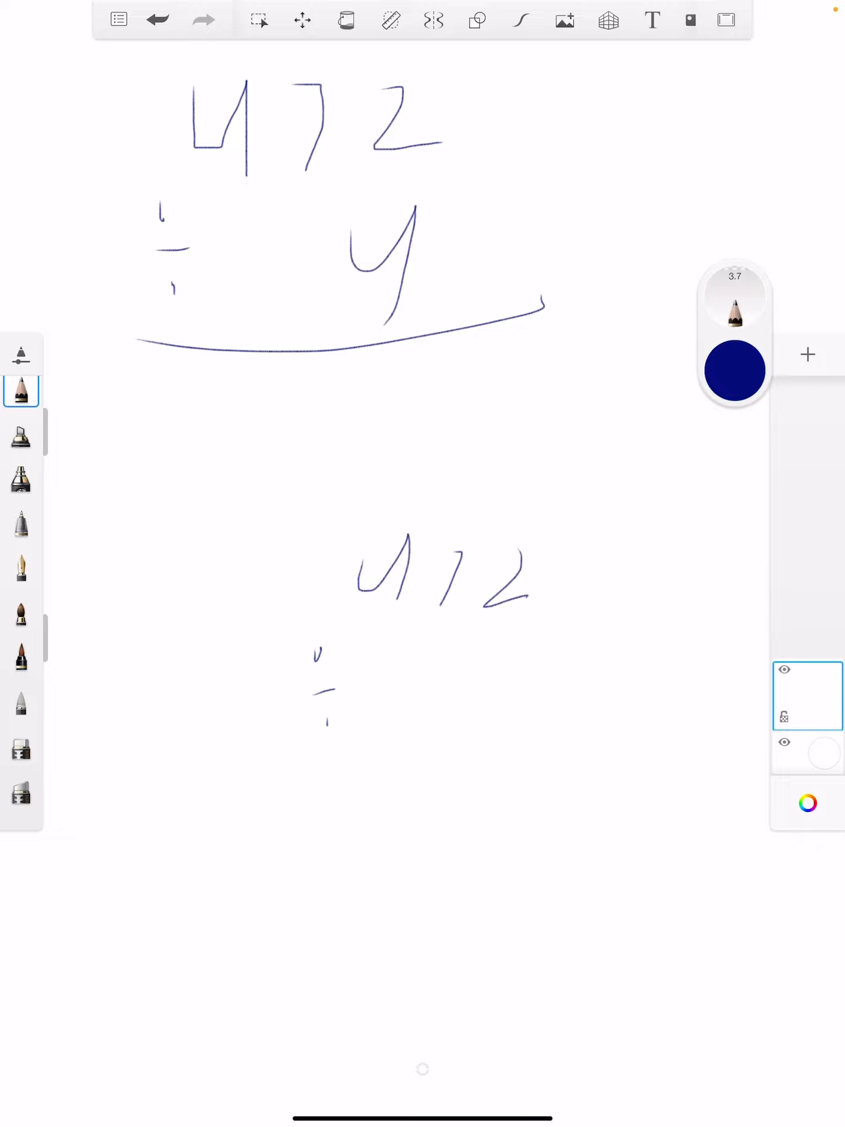
Handwrite 472 ÷ 2 with a carried 3 and the underlined result 236 beneath the original problem.
left_click_drag(488, 683, 546, 754)
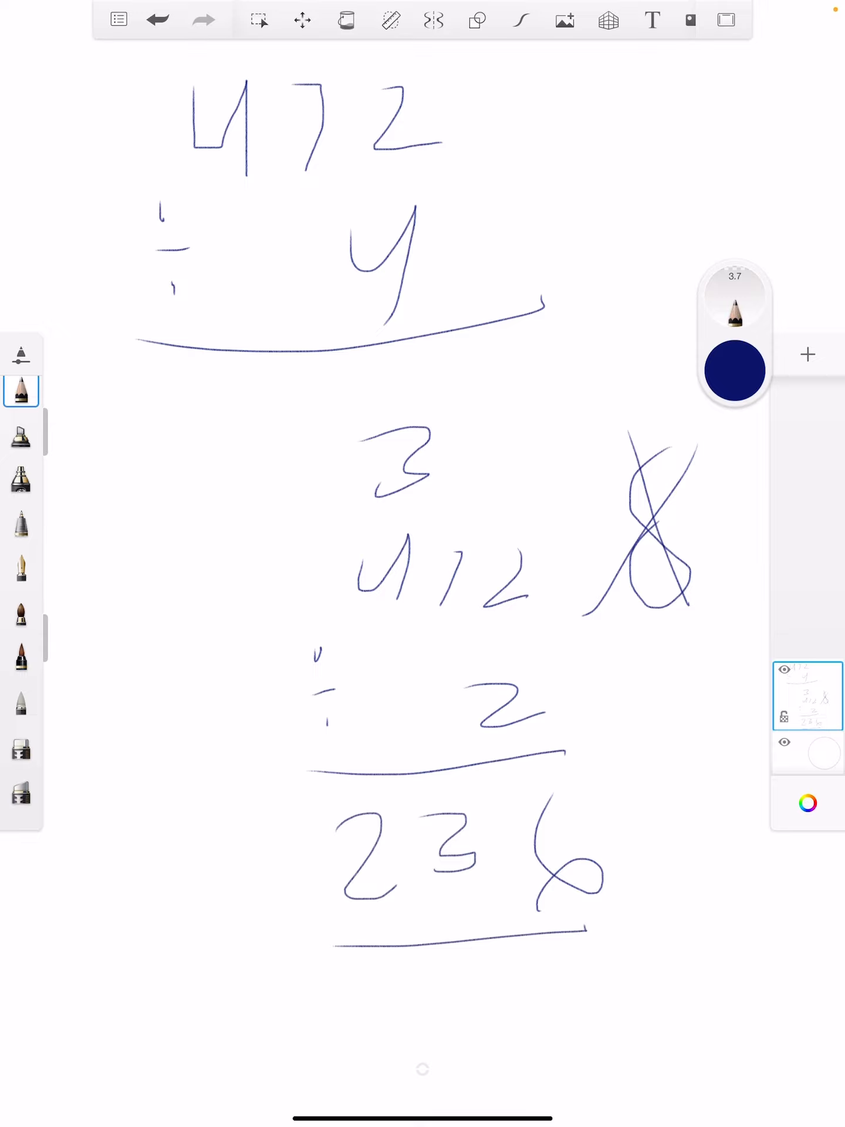
Write 236 ÷ 2 at the left with its carry digit, reaching 118 and circling it.
left_click_drag(101, 625, 209, 654)
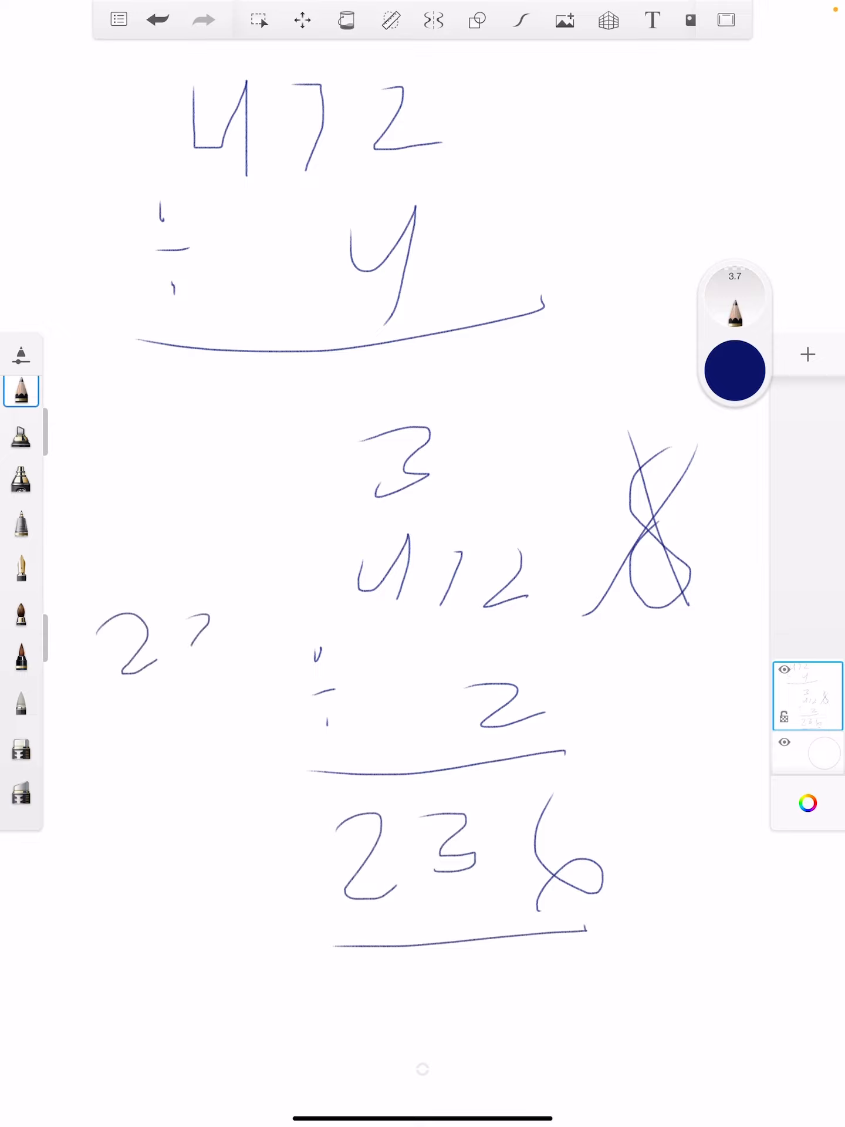
left_click_drag(101, 639, 251, 639)
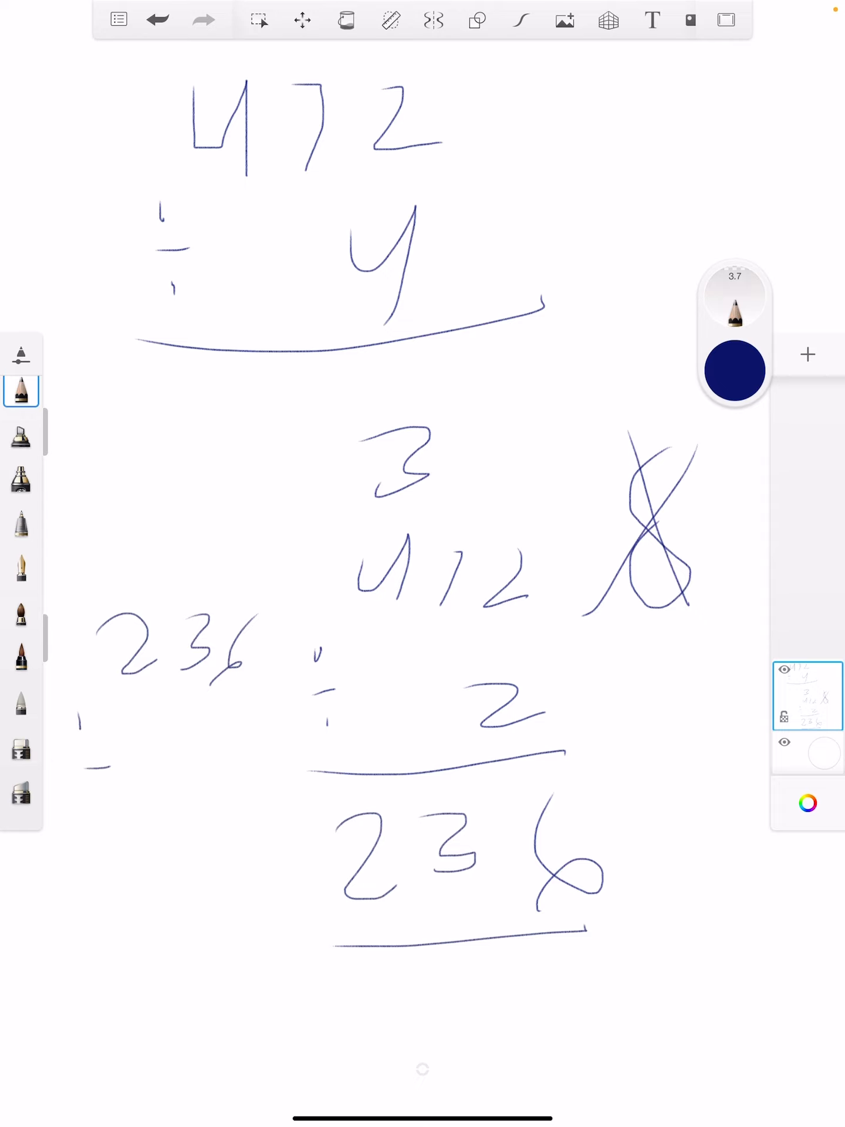
left_click_drag(108, 805, 223, 790)
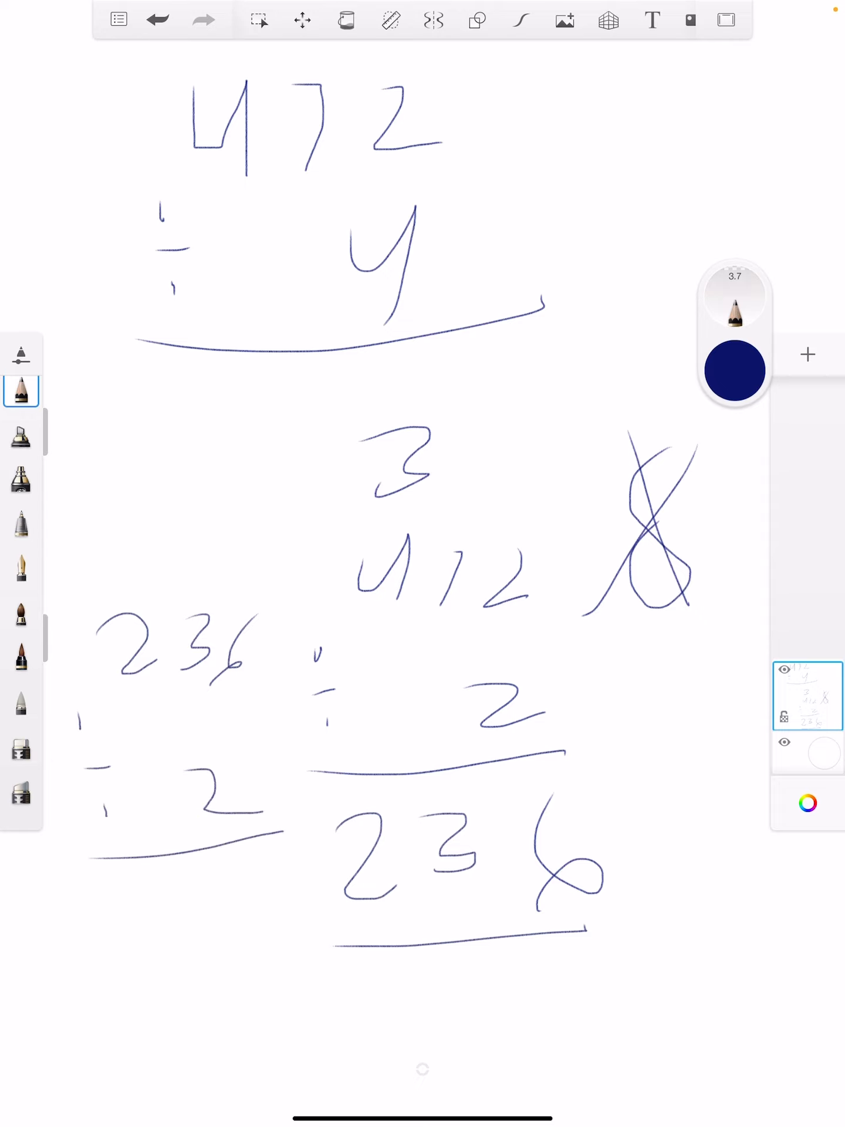
left_click_drag(244, 883, 258, 962)
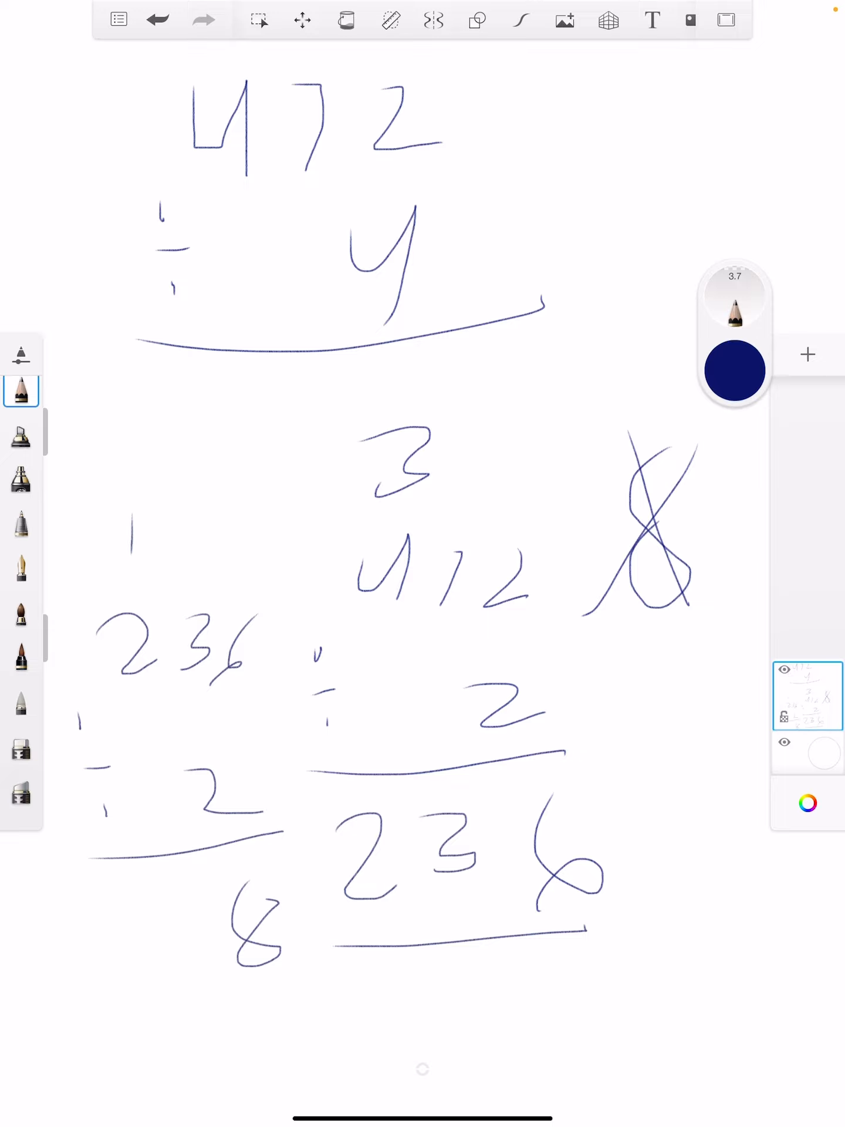
left_click_drag(209, 904, 223, 927)
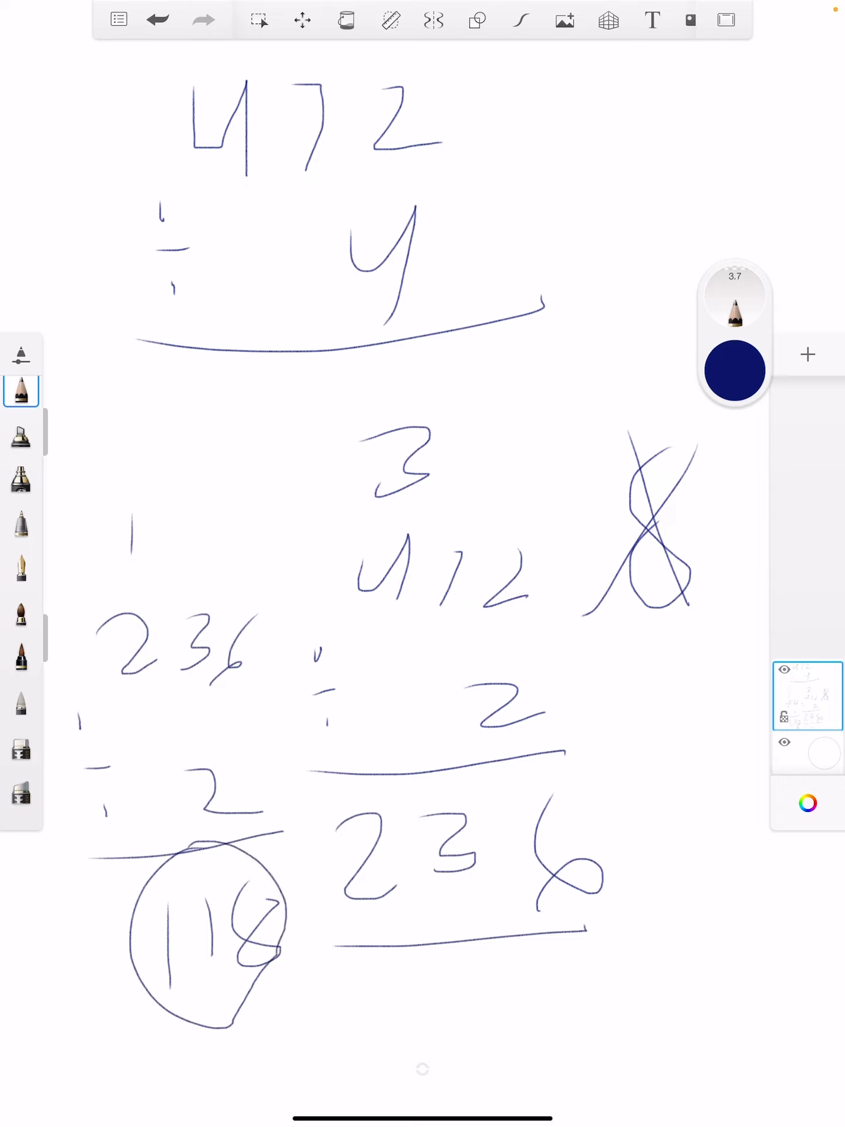
Copy 118 under the top division line as the answer to 472 ÷ 4.
left_click_drag(244, 359, 244, 402)
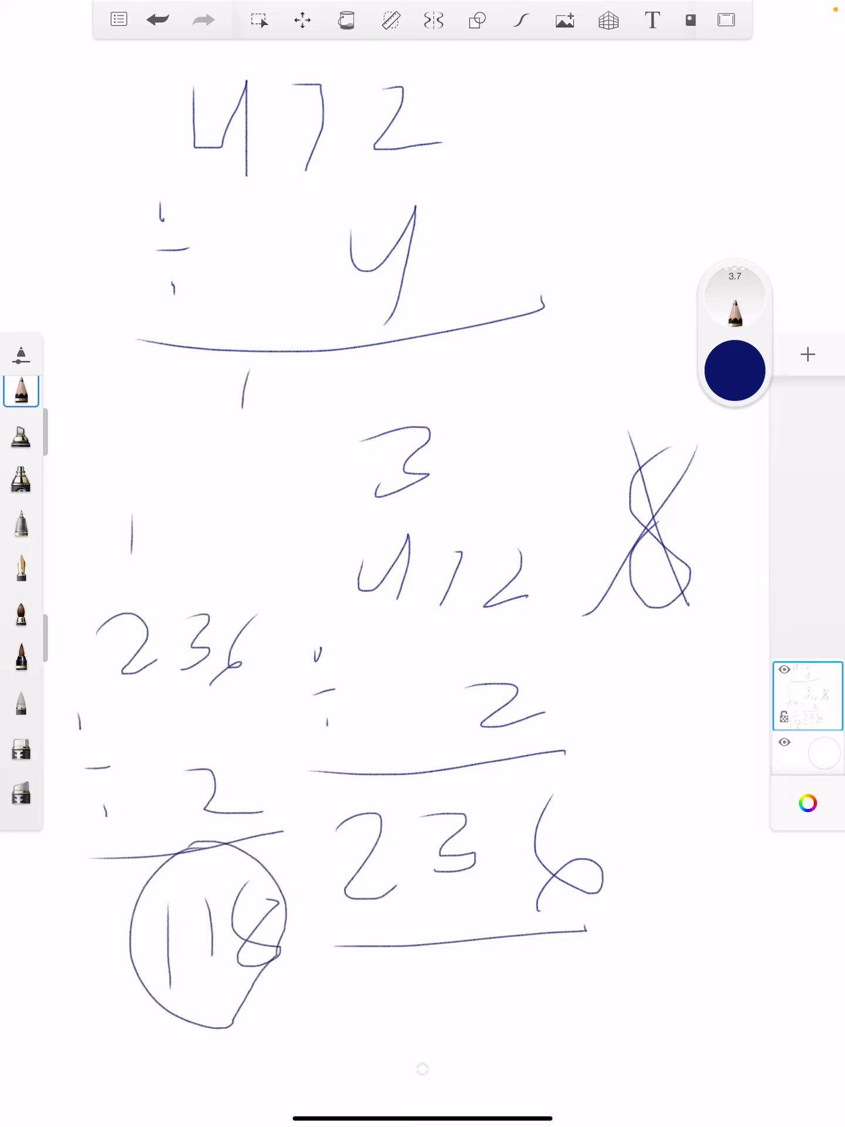
left_click_drag(244, 373, 353, 402)
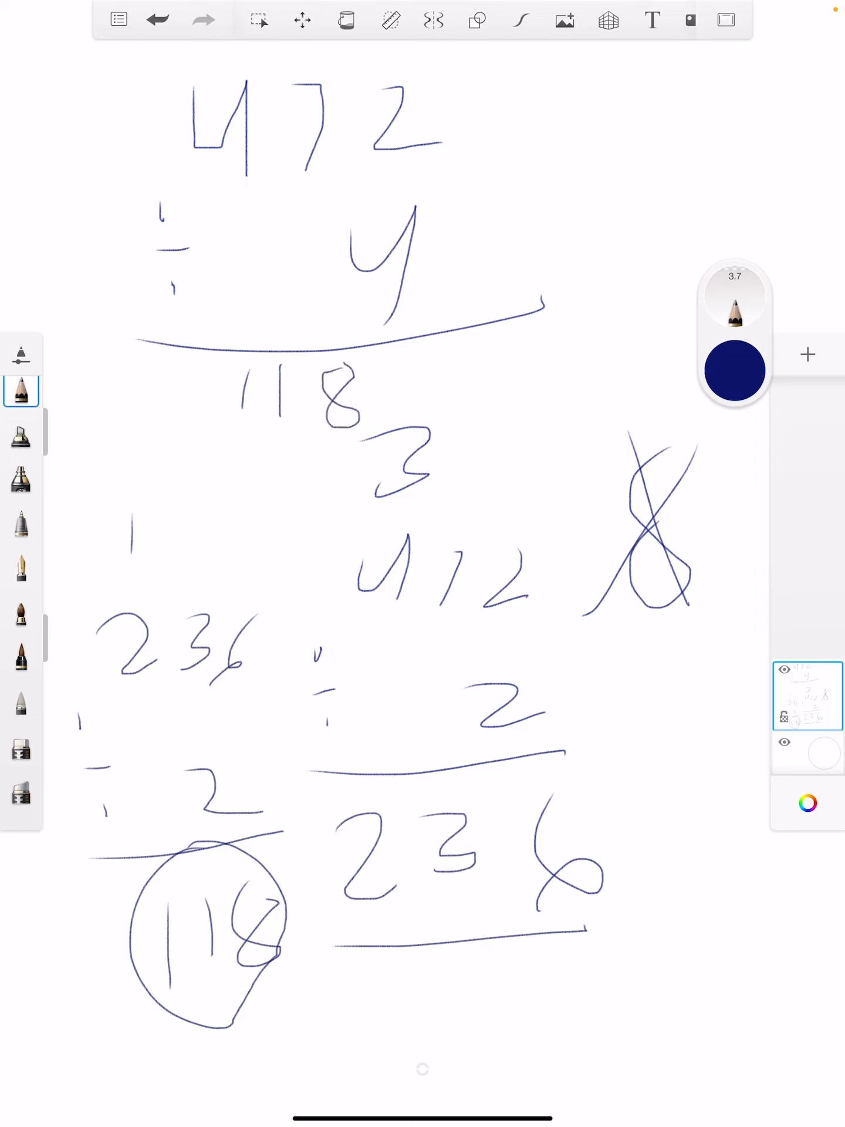